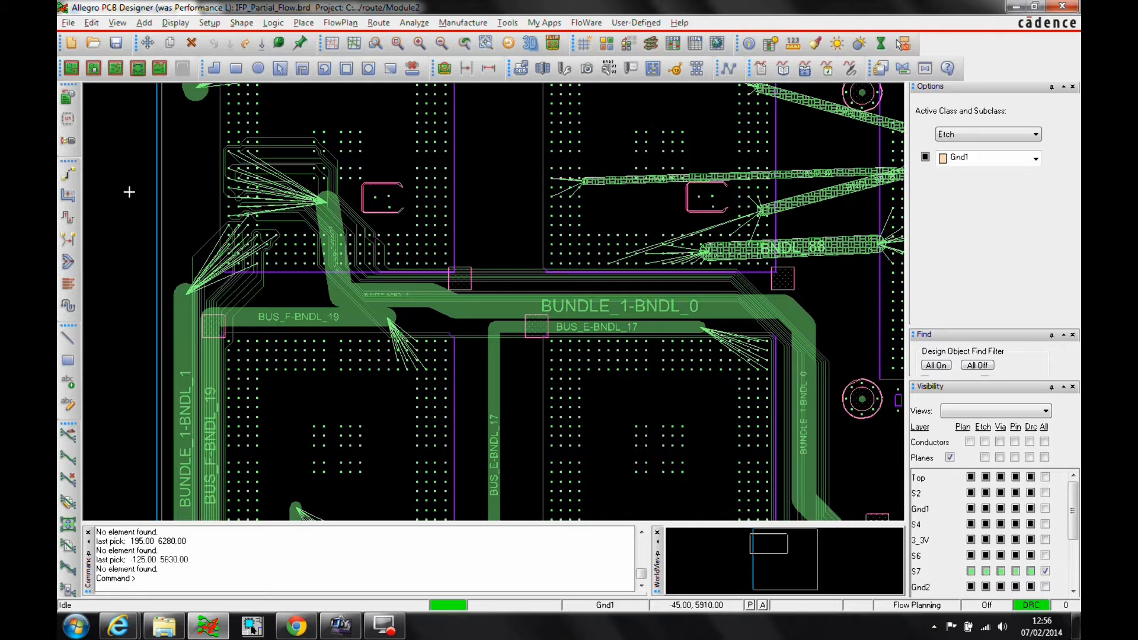
mouse_move(162, 108)
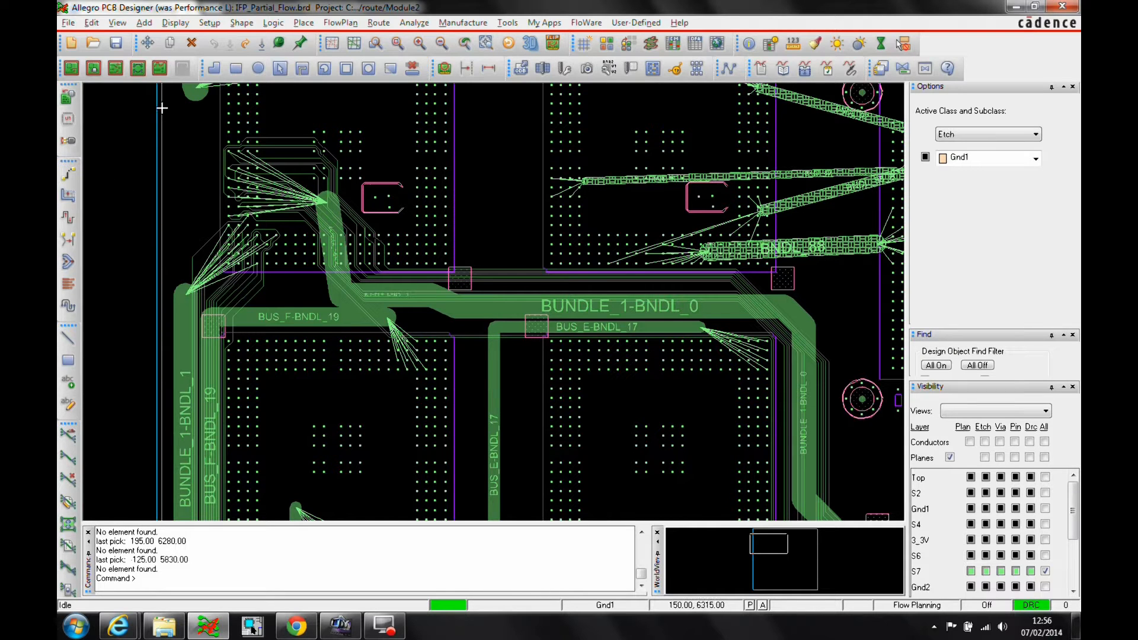
Open the Product Choices dialog showing Allegro PCB Designer with Design Planning checked
left_click(67, 23)
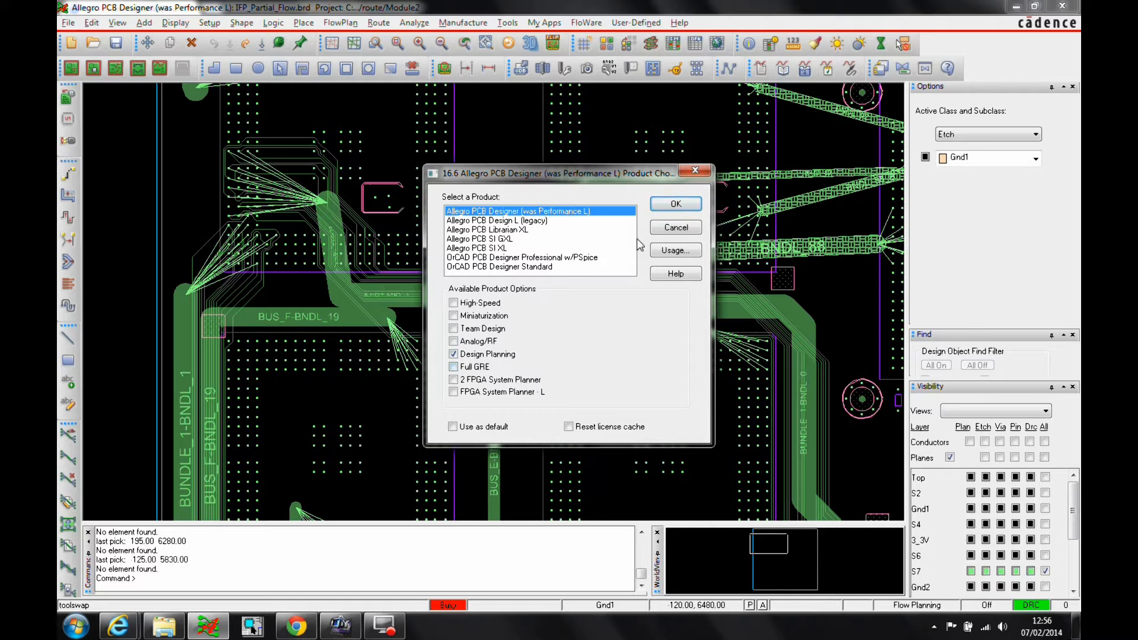
left_click(675, 203)
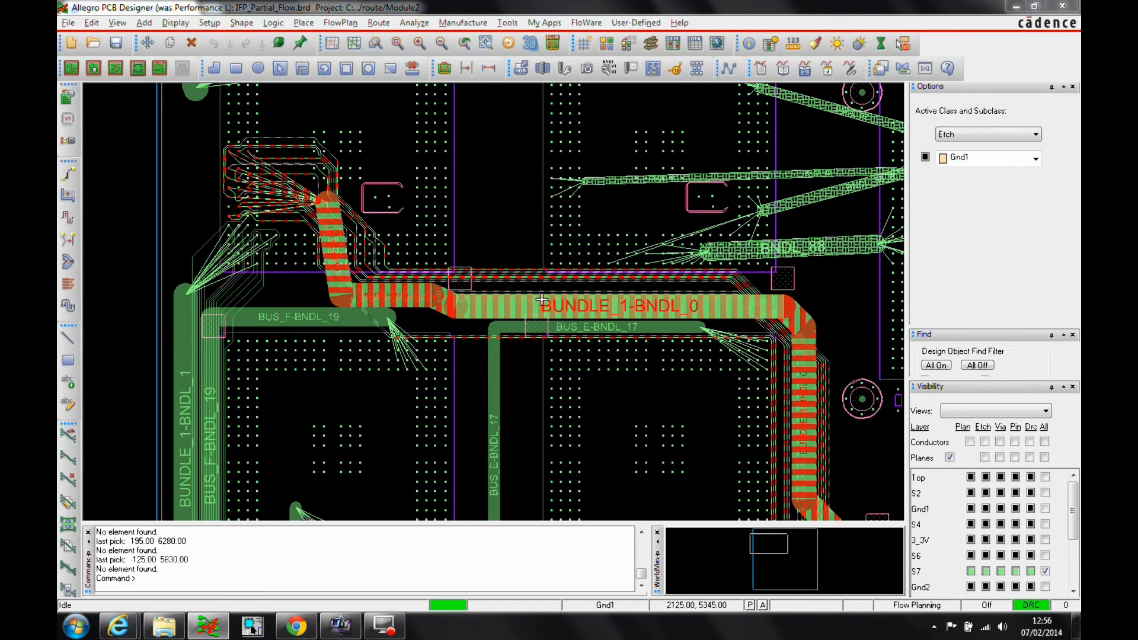
mouse_move(563, 311)
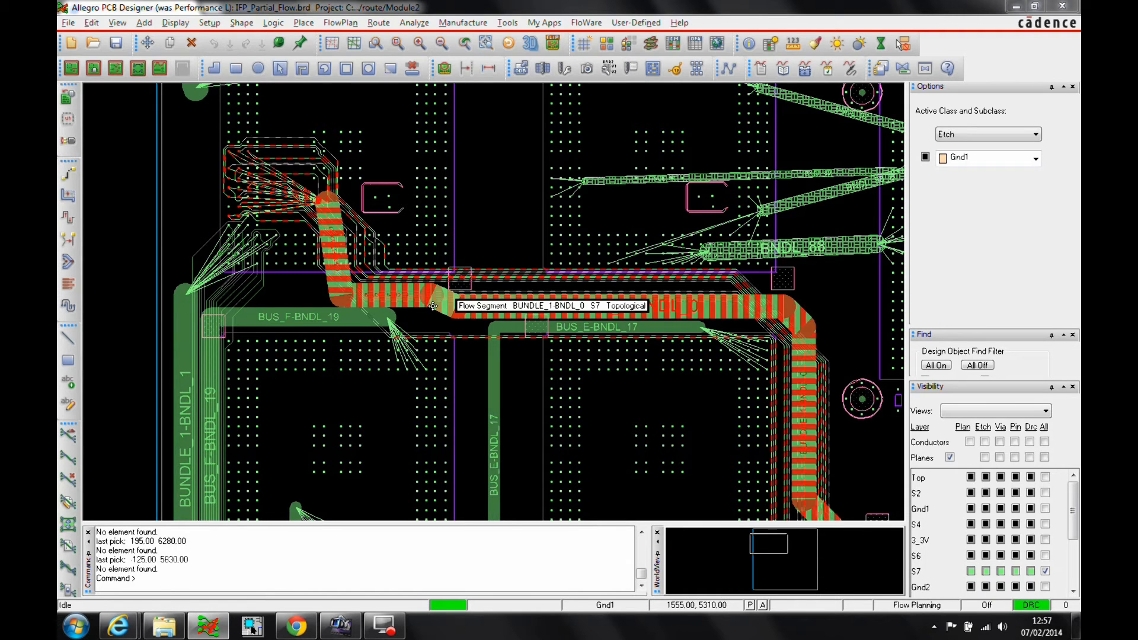
Commit Plan on the bundle and the remaining bundles, turning their flows into etch traces
right_click(435, 301)
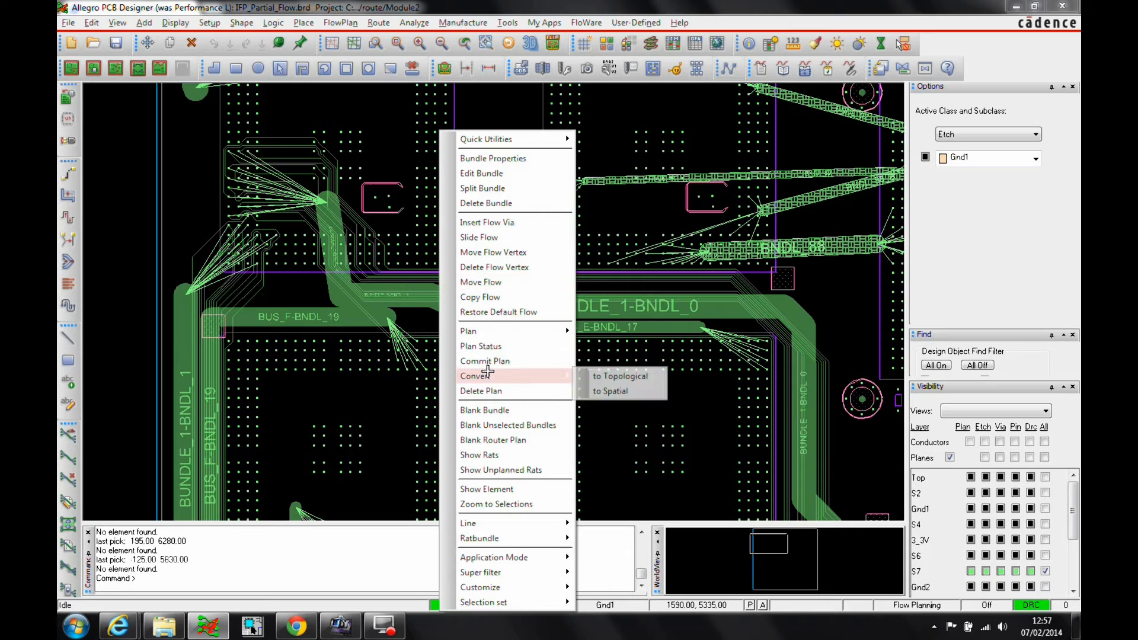
left_click(485, 361)
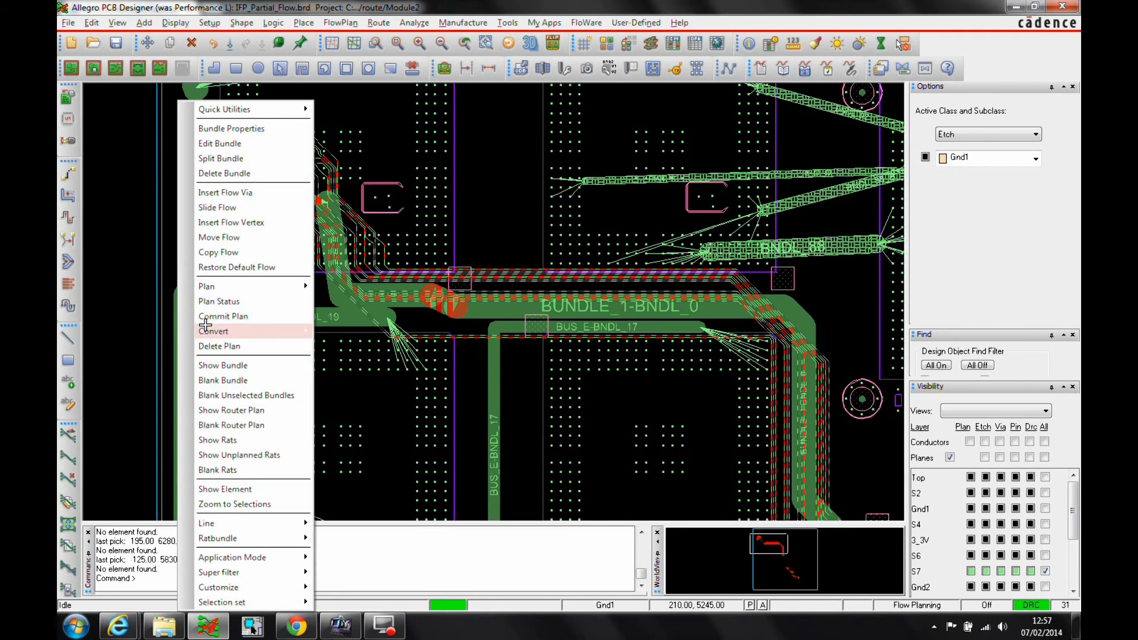
left_click(213, 331)
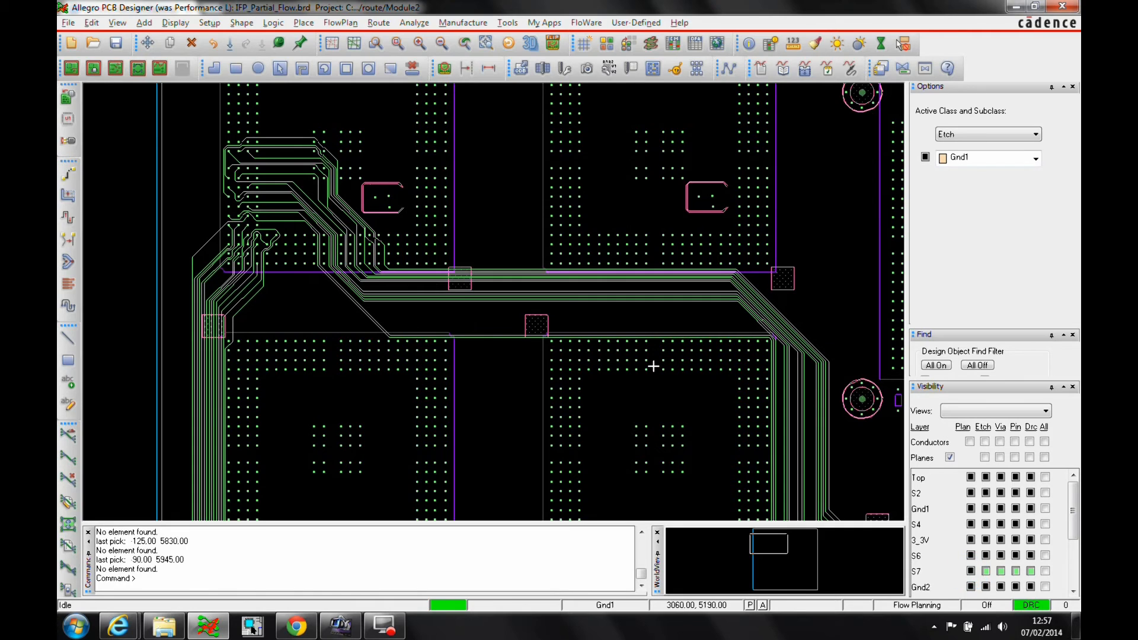
mouse_move(359, 292)
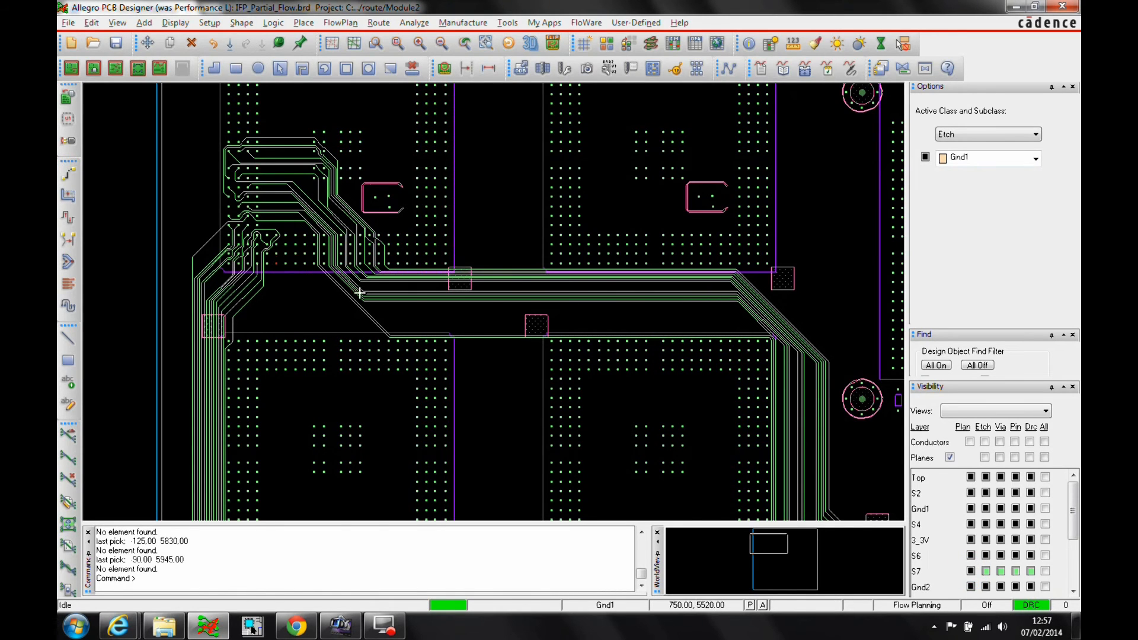
mouse_move(546, 239)
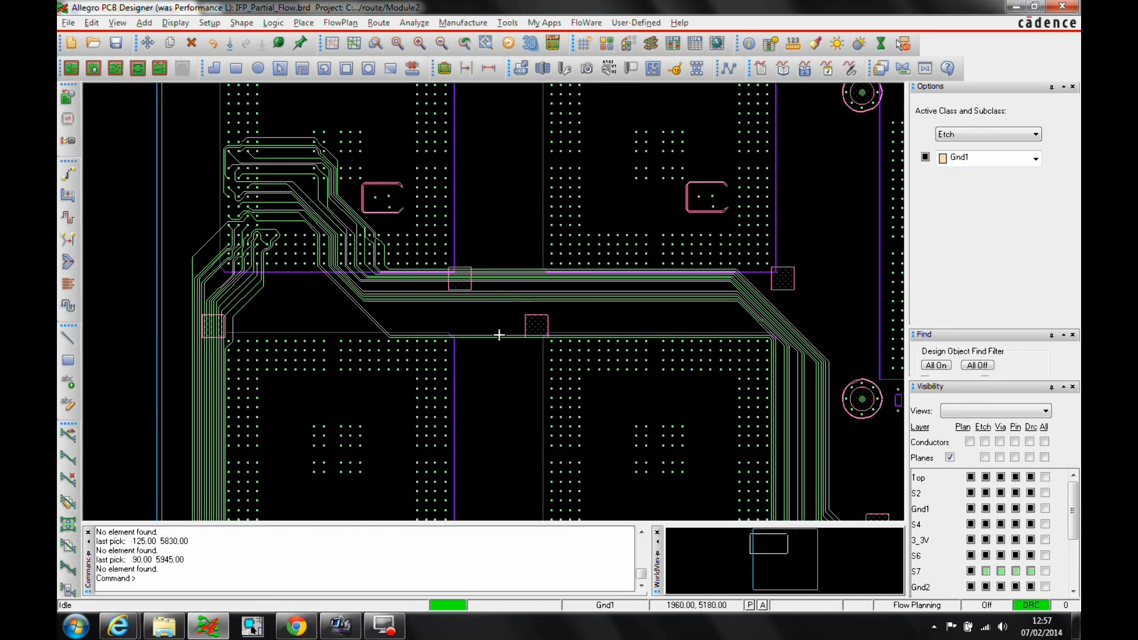
mouse_move(515, 261)
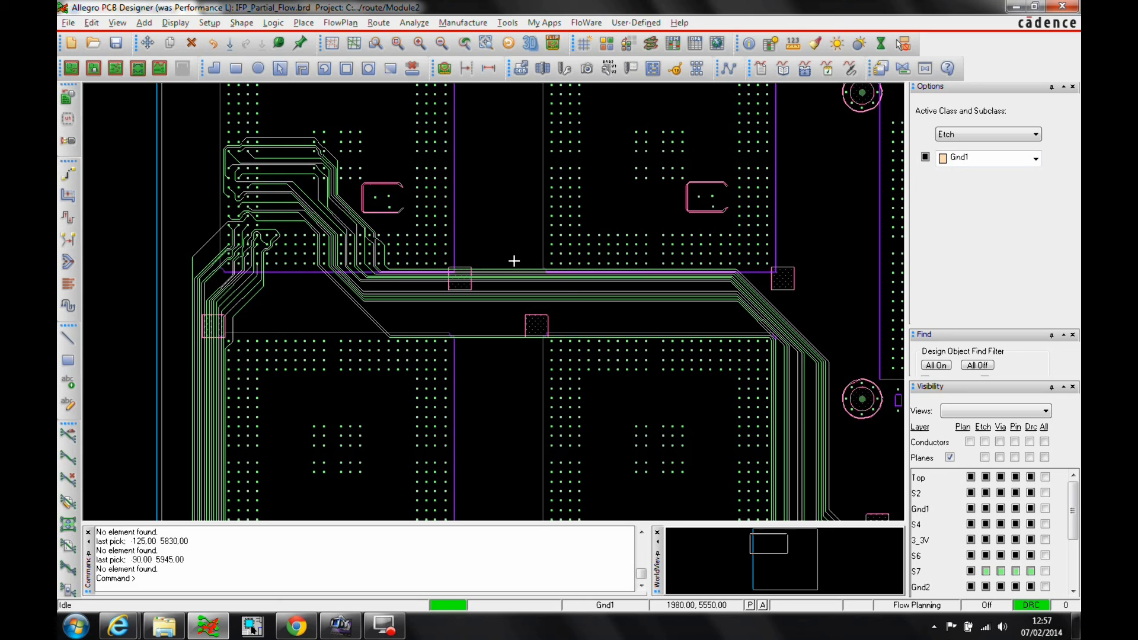
mouse_move(510, 262)
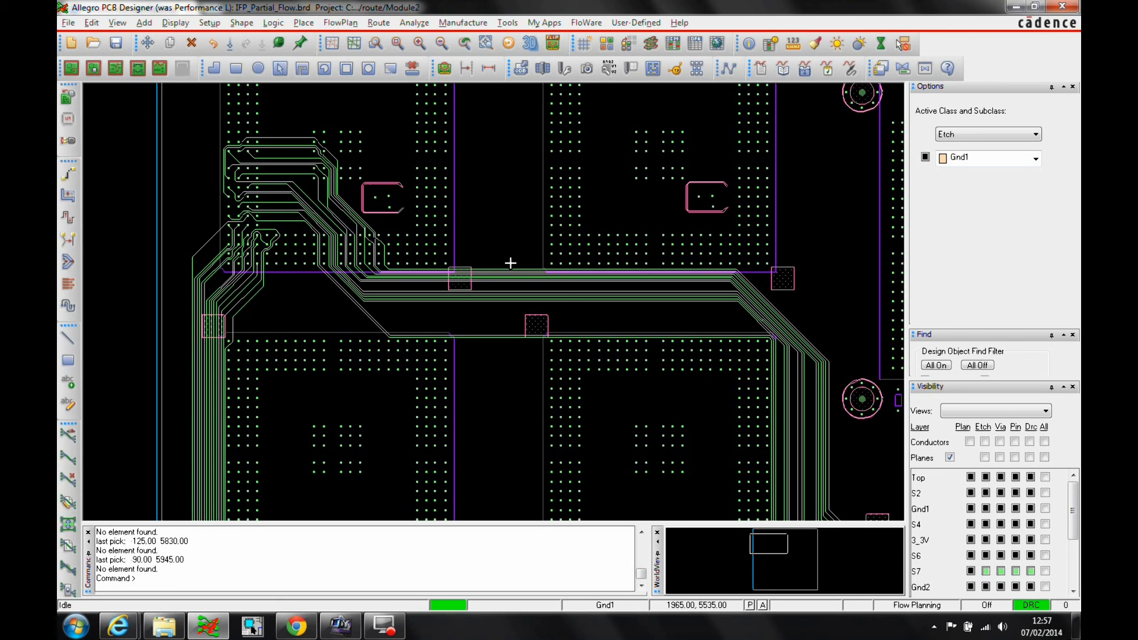